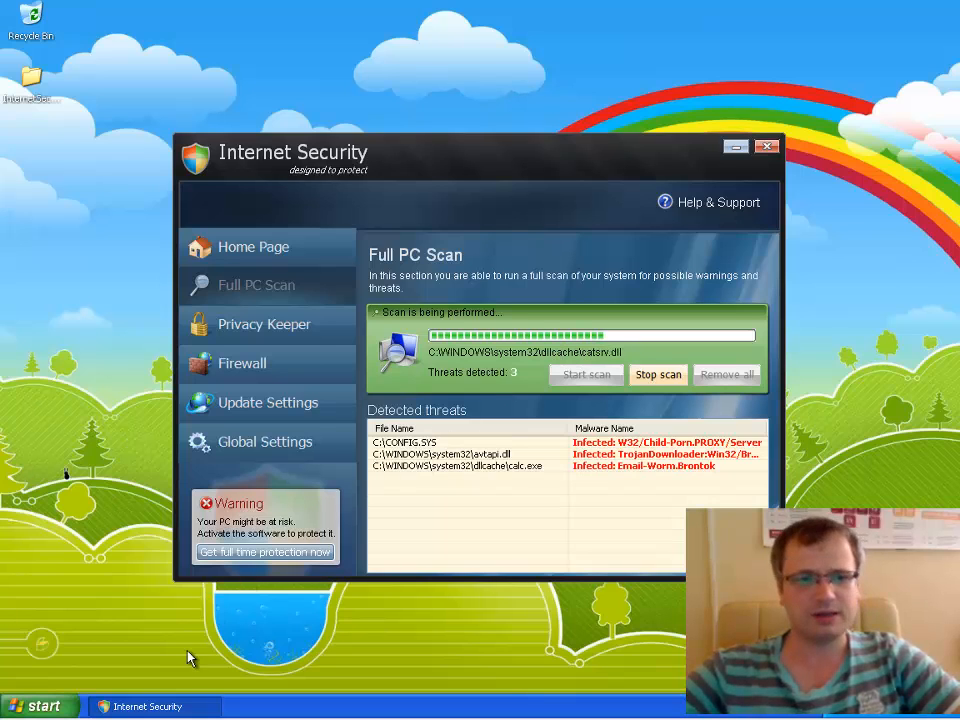
- Enter taskkill.exe /F /IM amsecure.exe in the Run box without executing it yet
click(40, 706)
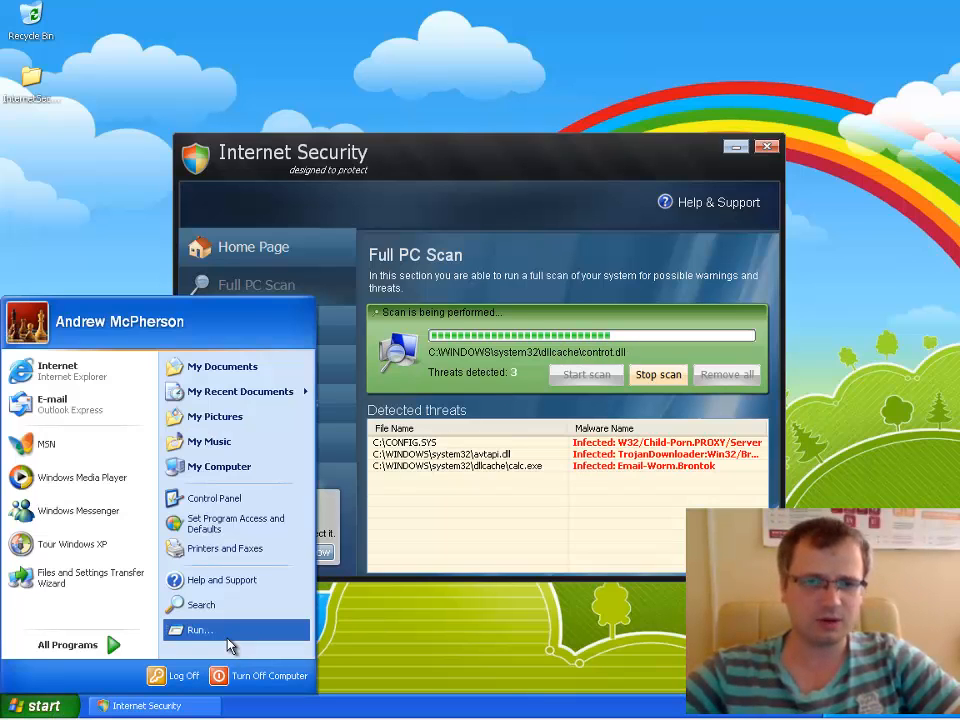
click(196, 630)
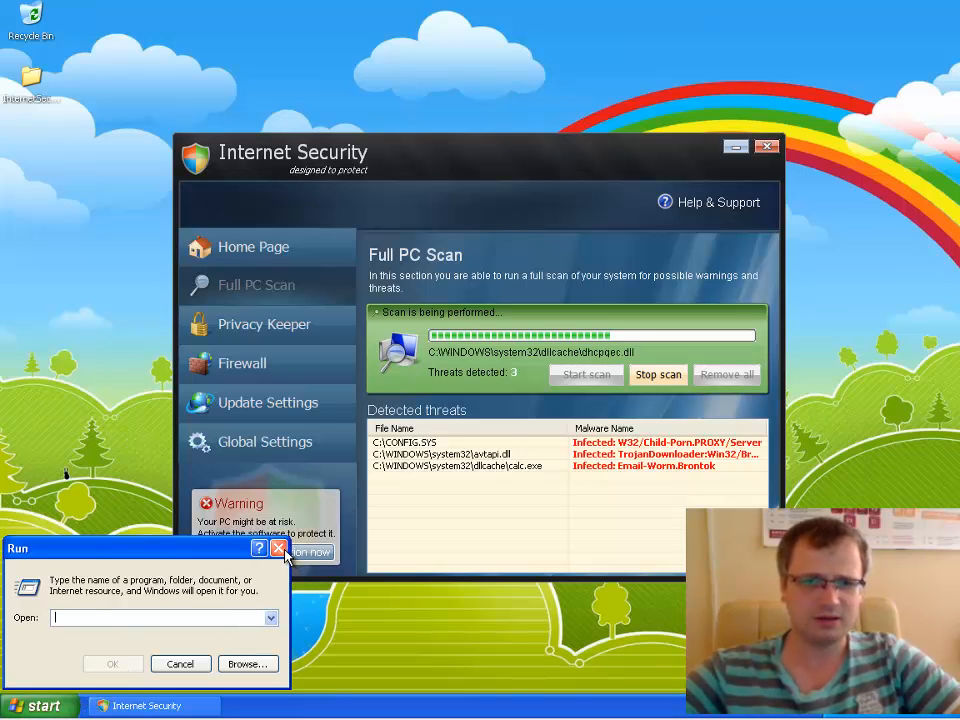
click(276, 548)
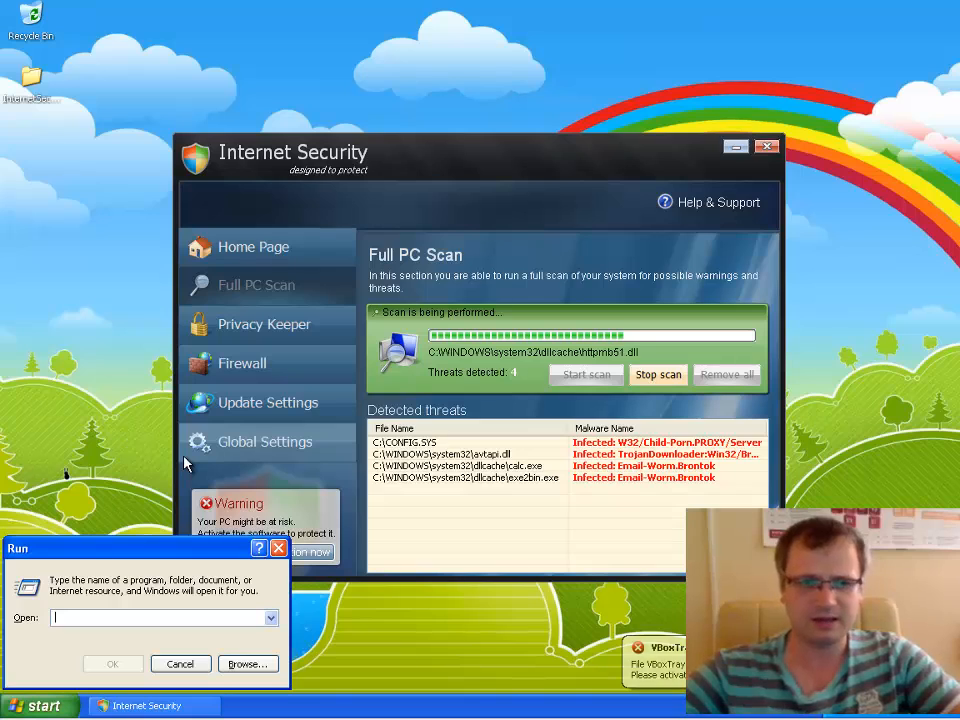
mouse_move(256, 424)
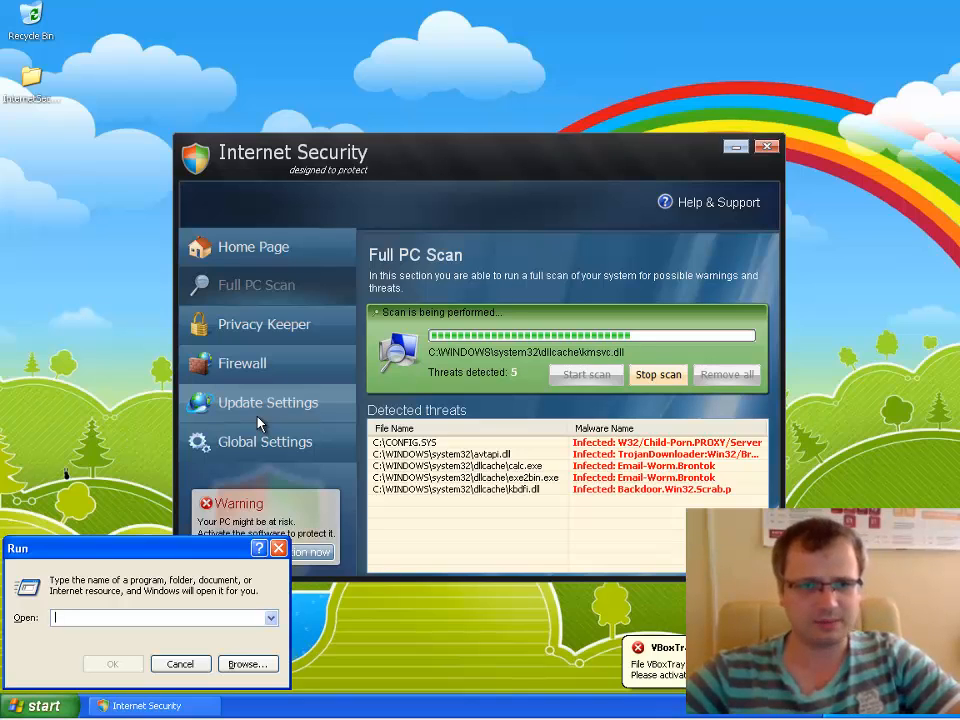
text(taskkill.exe /)
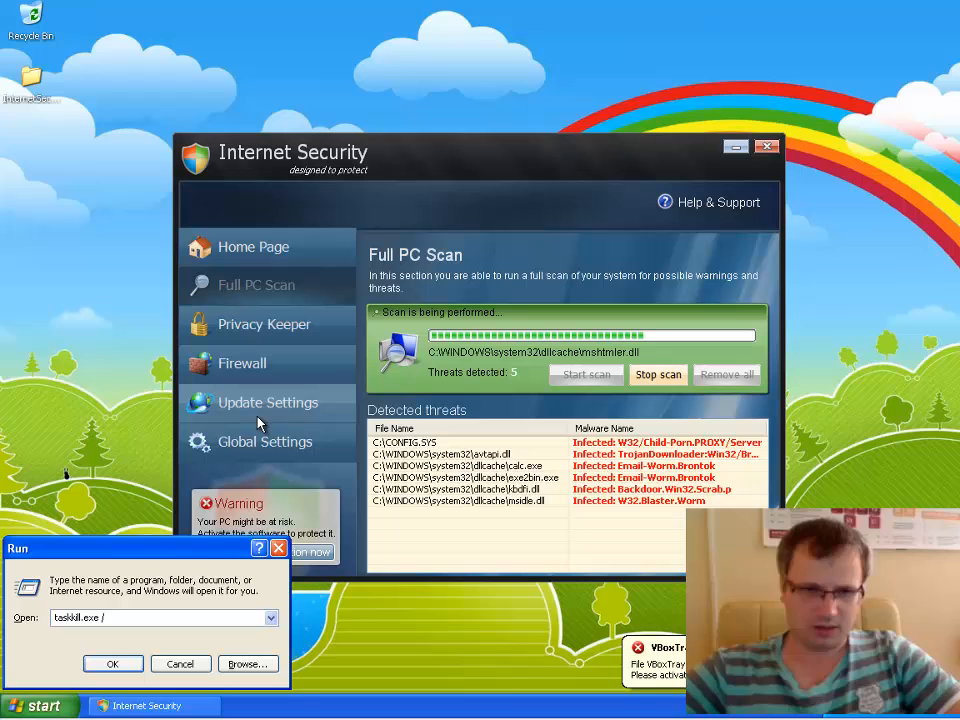
text(F)
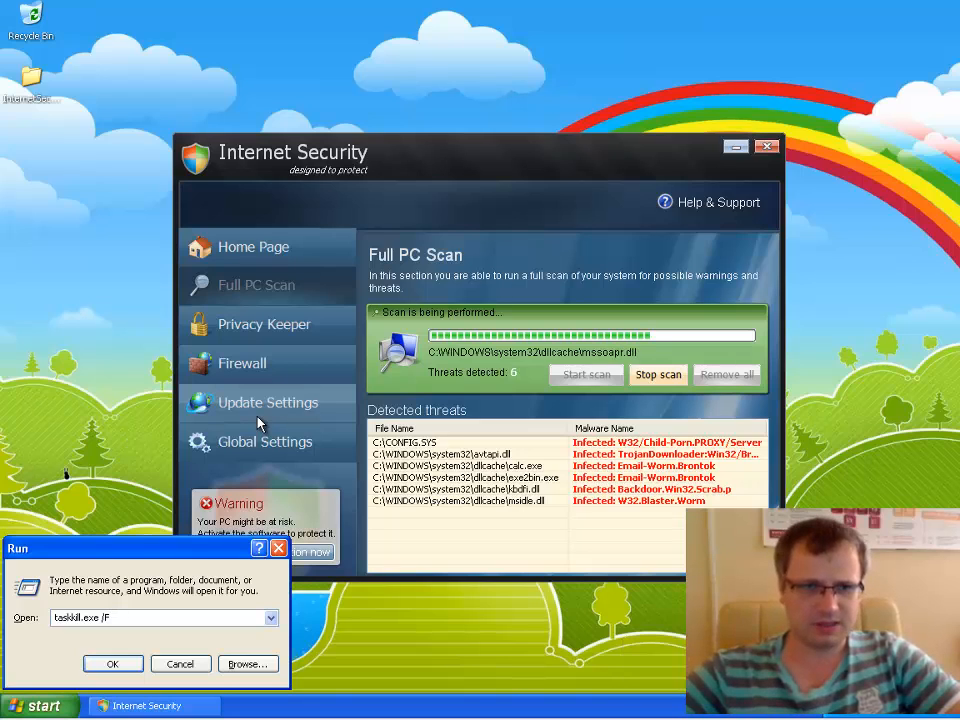
text(/t)
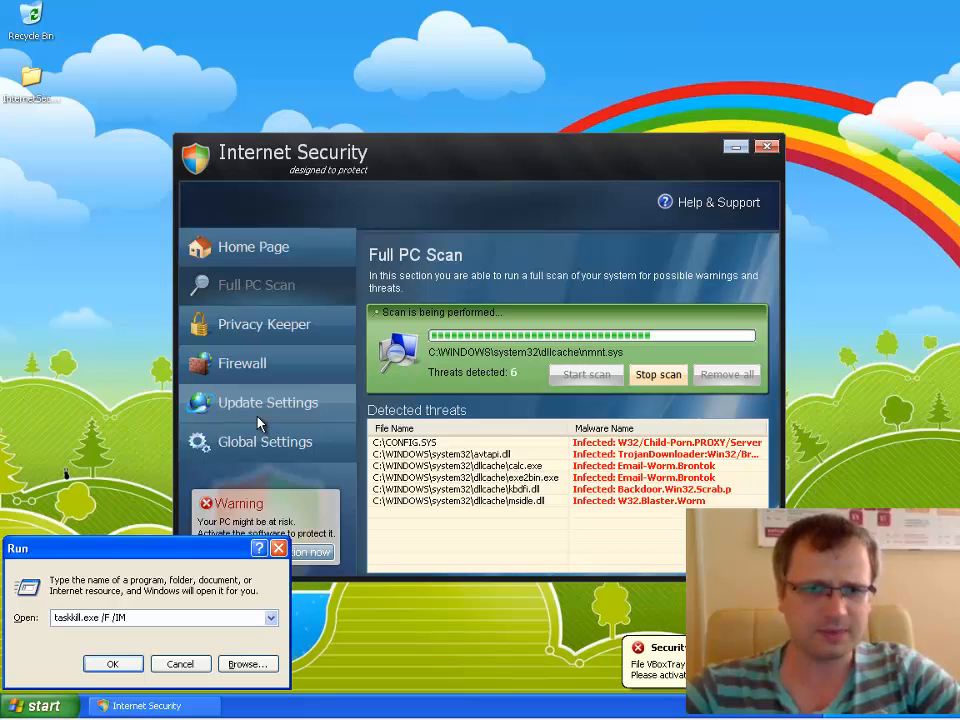
text(amsecure.exe)
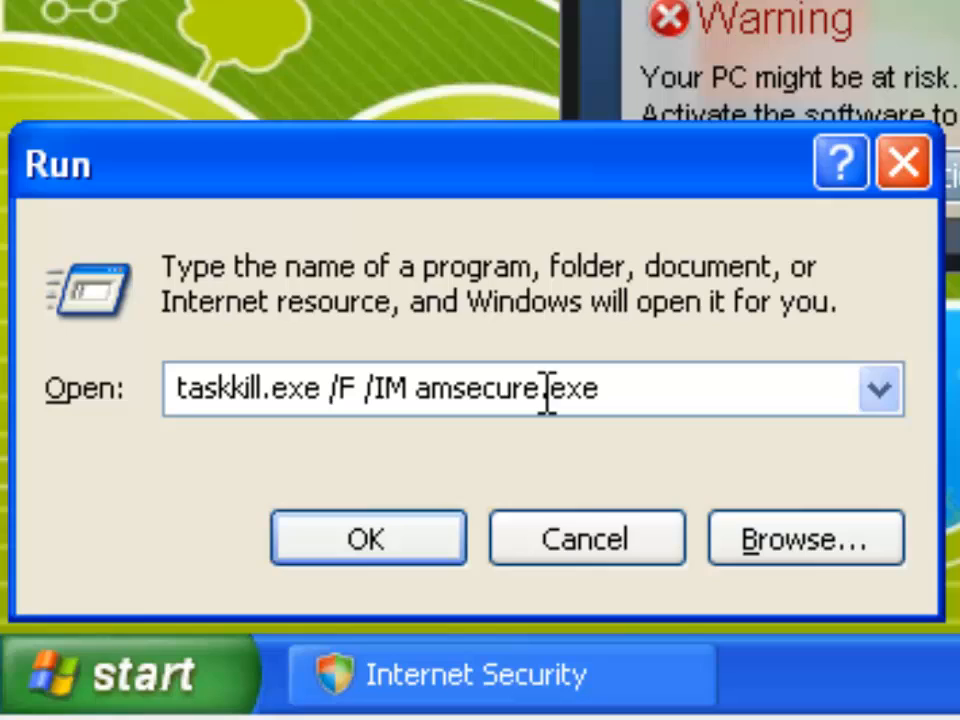
double_click(484, 388)
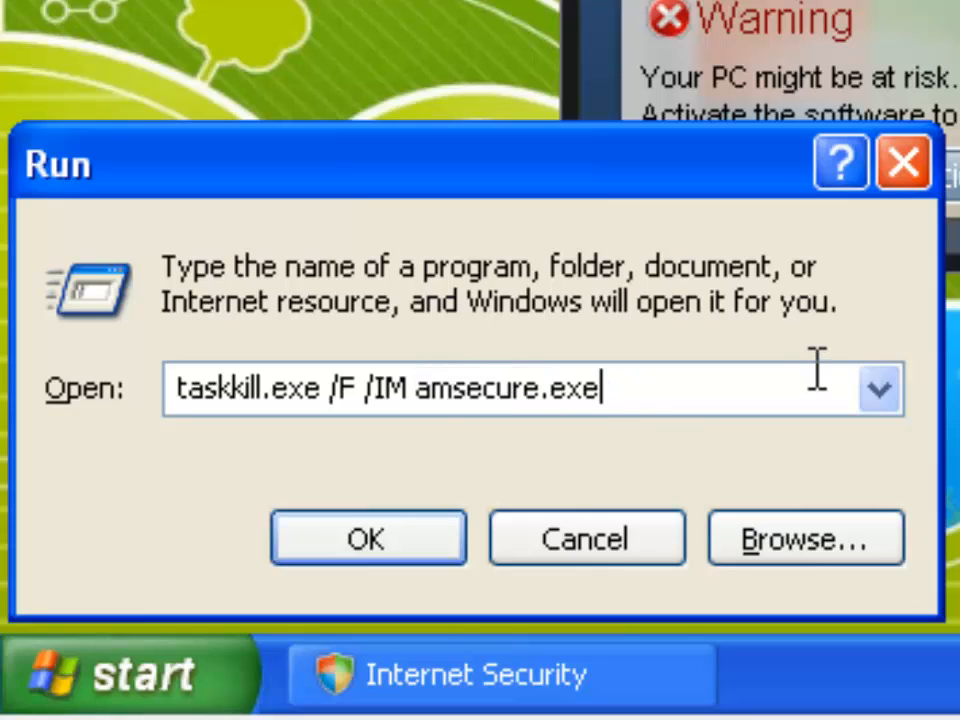
mouse_move(204, 444)
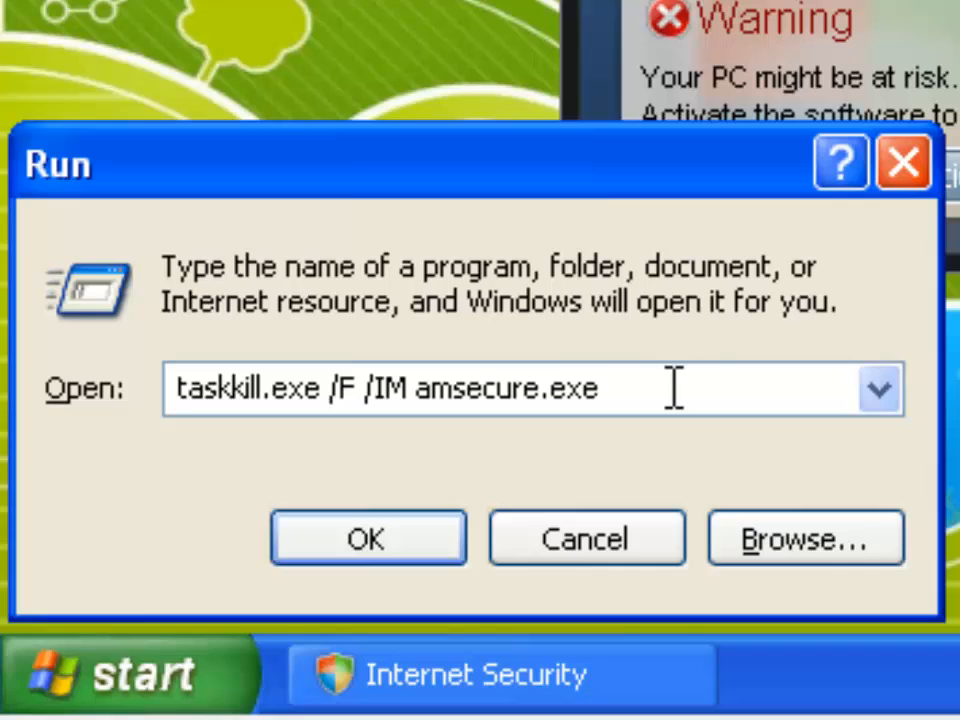
mouse_move(544, 536)
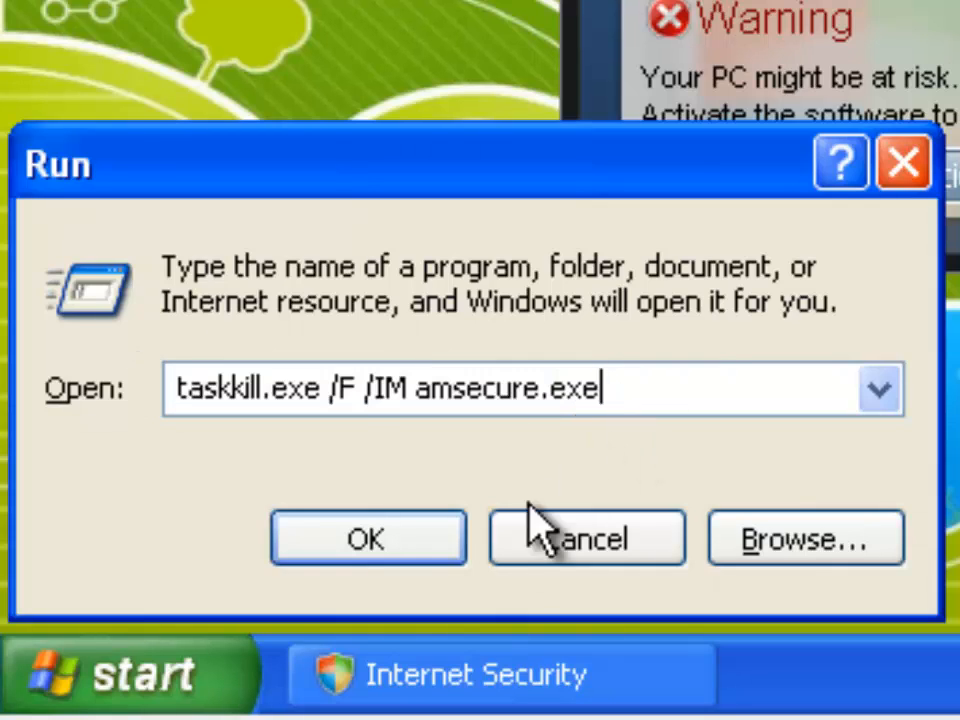
- Run the amsecure.exe force-kill command, then reopen Run with the same command filled in
click(368, 538)
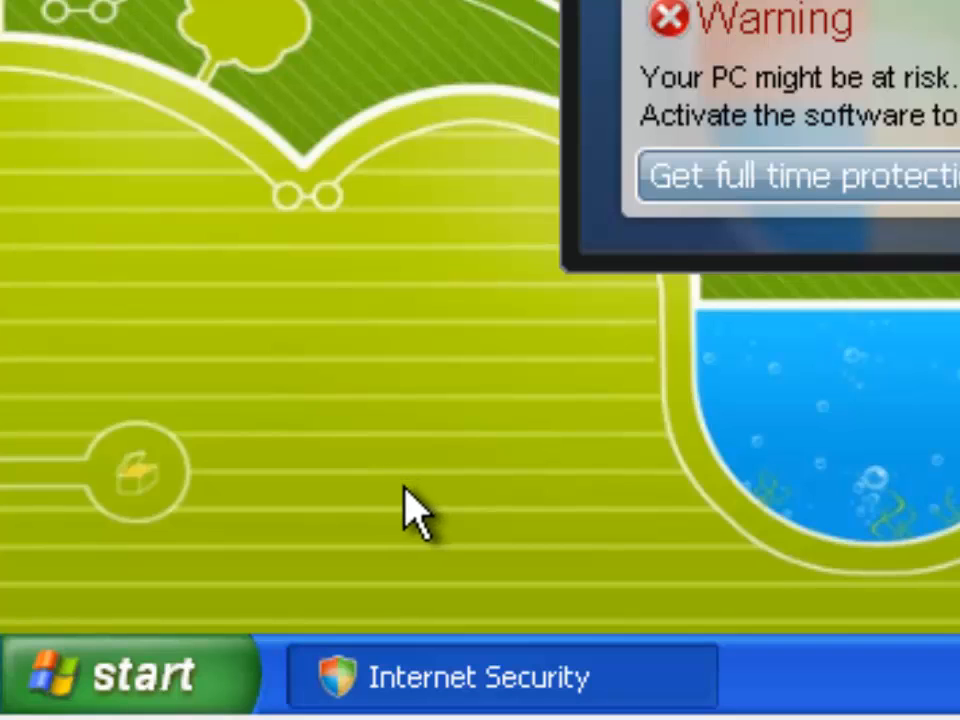
mouse_move(720, 190)
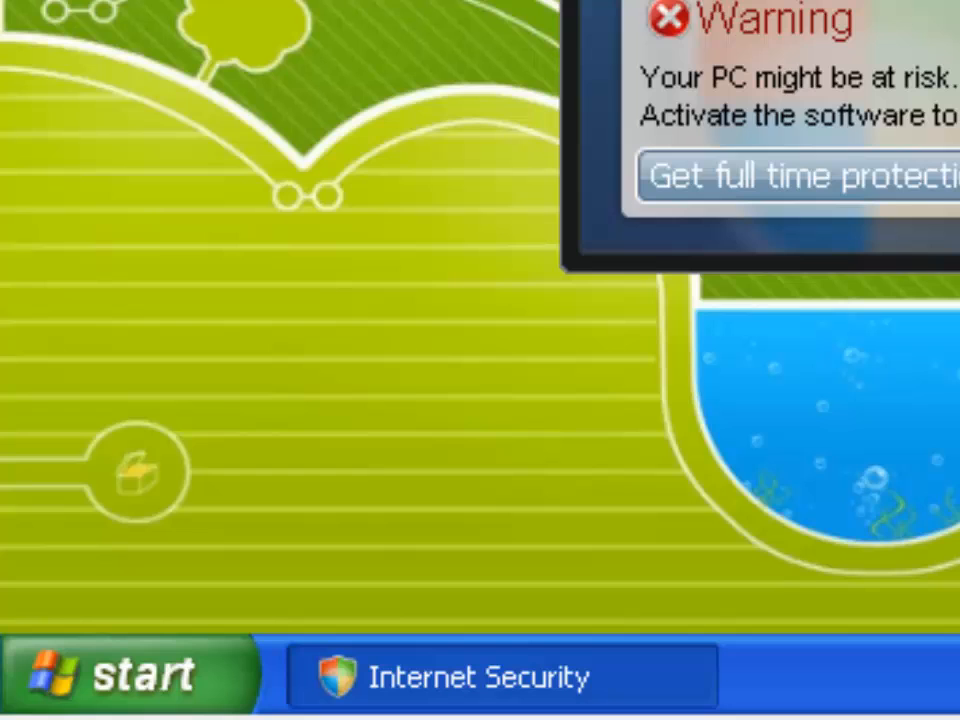
mouse_move(444, 10)
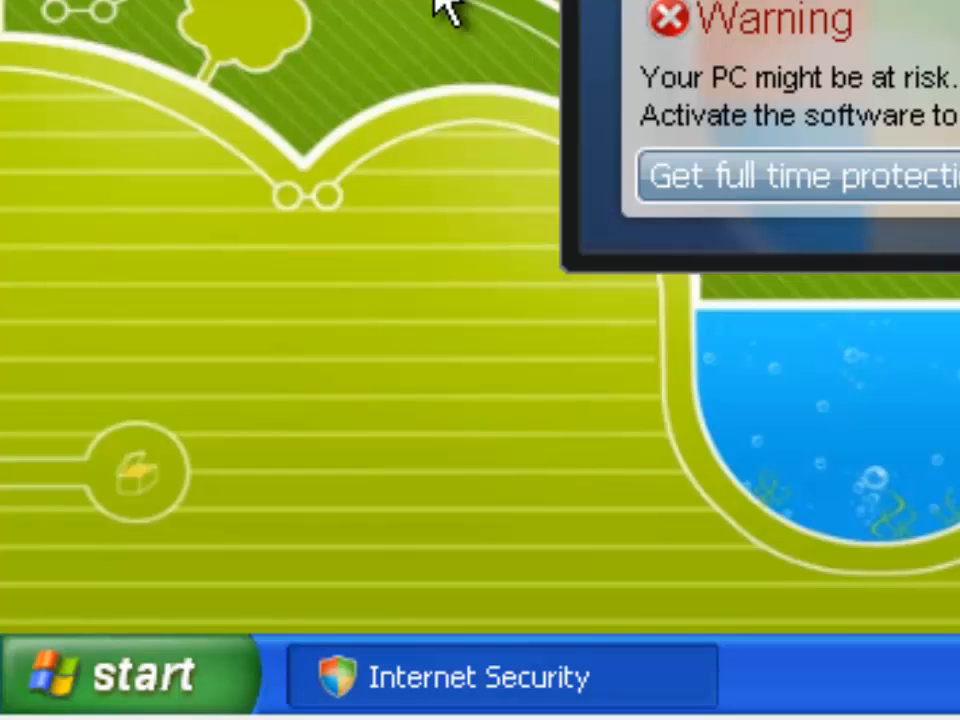
mouse_move(140, 680)
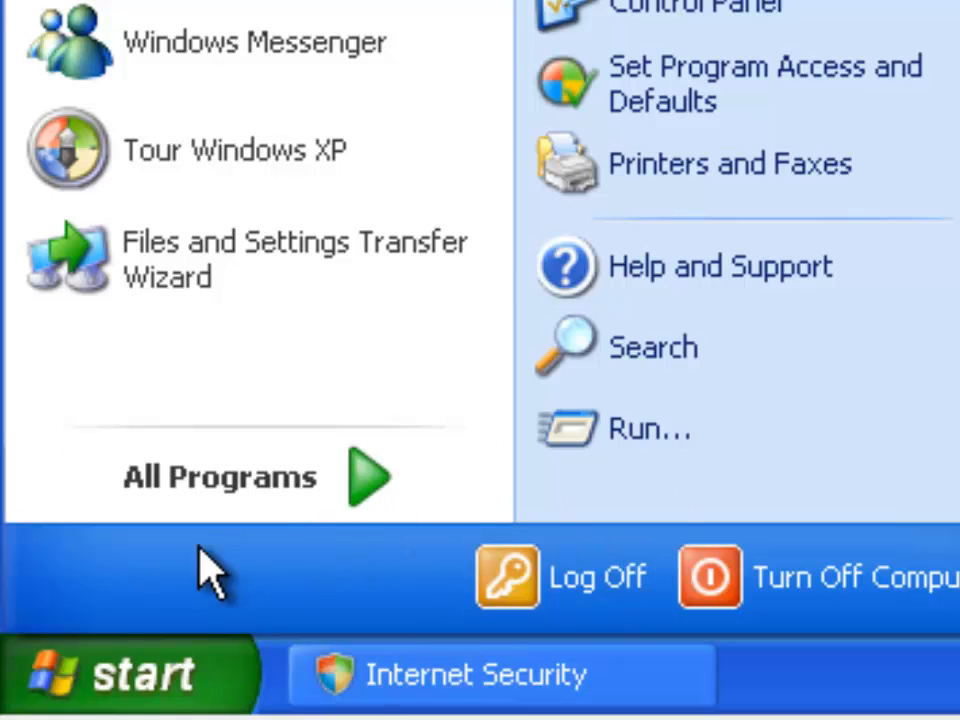
mouse_move(650, 430)
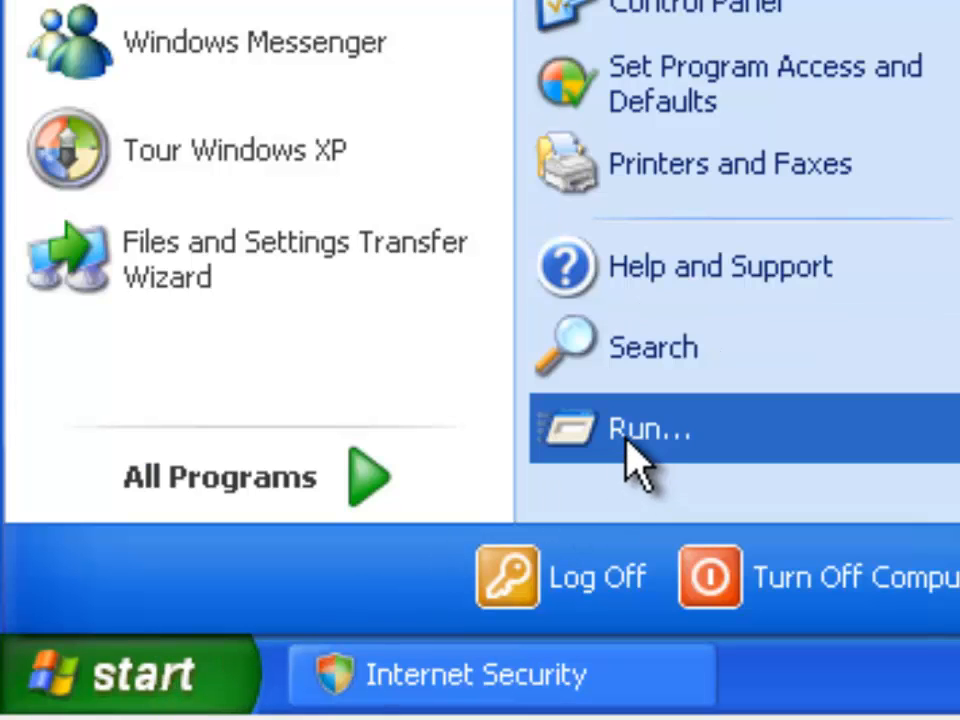
click(650, 430)
text(taskkill.exe /F /IM amsecure.exe)
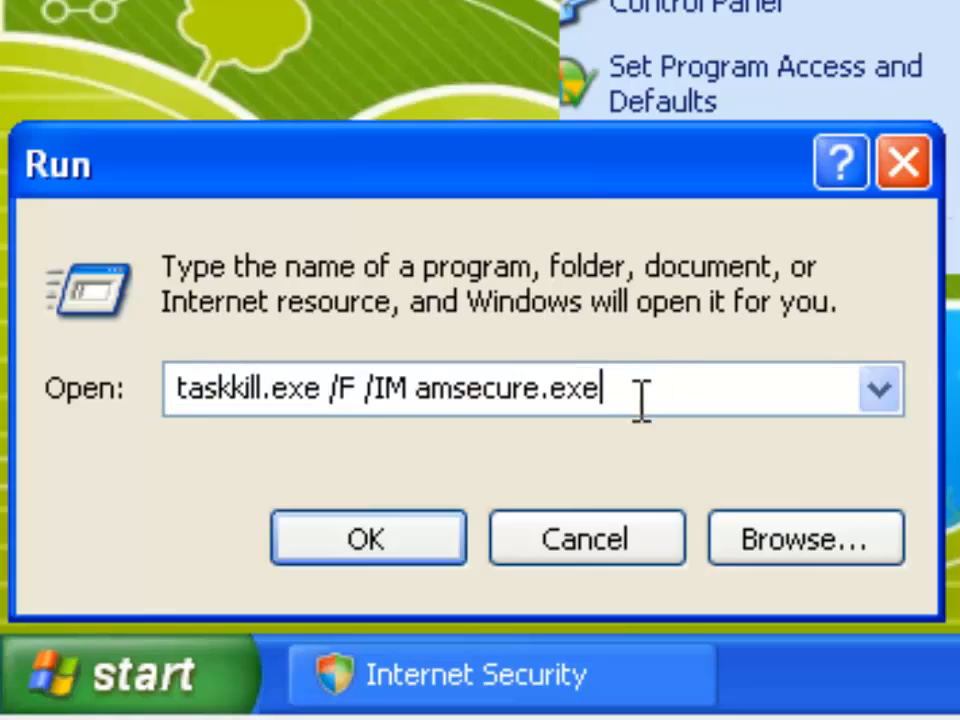
- Execute taskkill again so the fake Internet Security closes, then bring up the Start menu
click(368, 536)
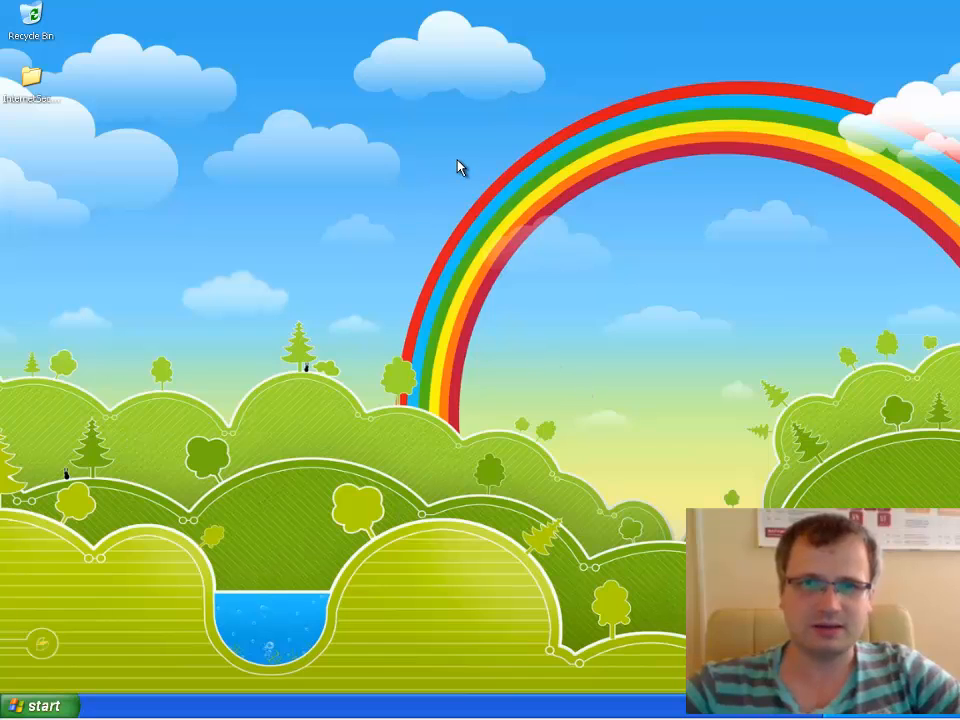
mouse_move(428, 218)
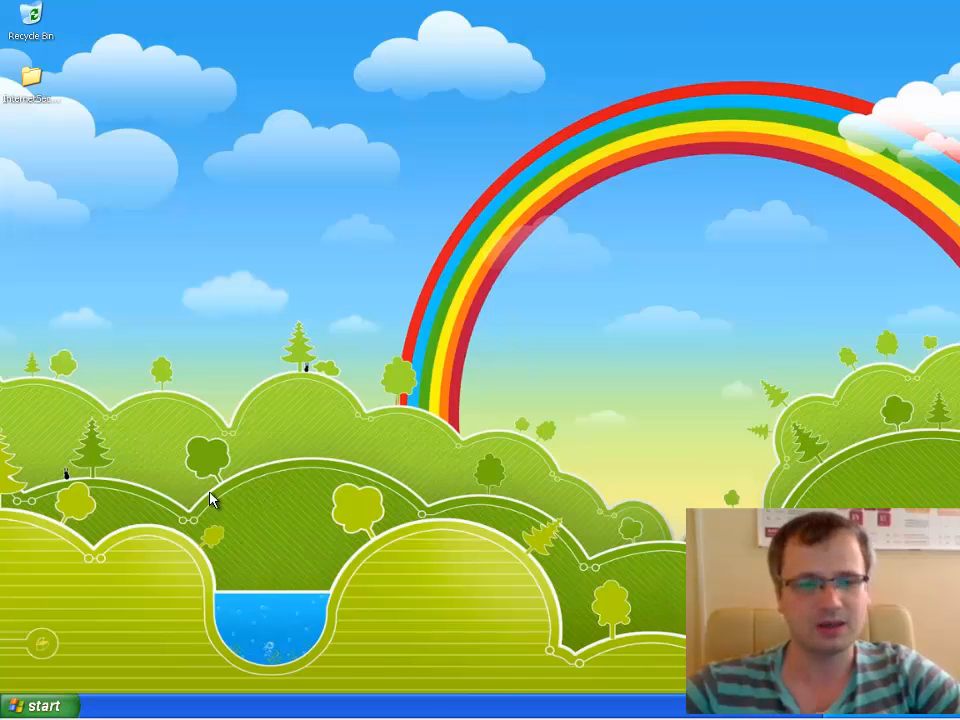
click(40, 704)
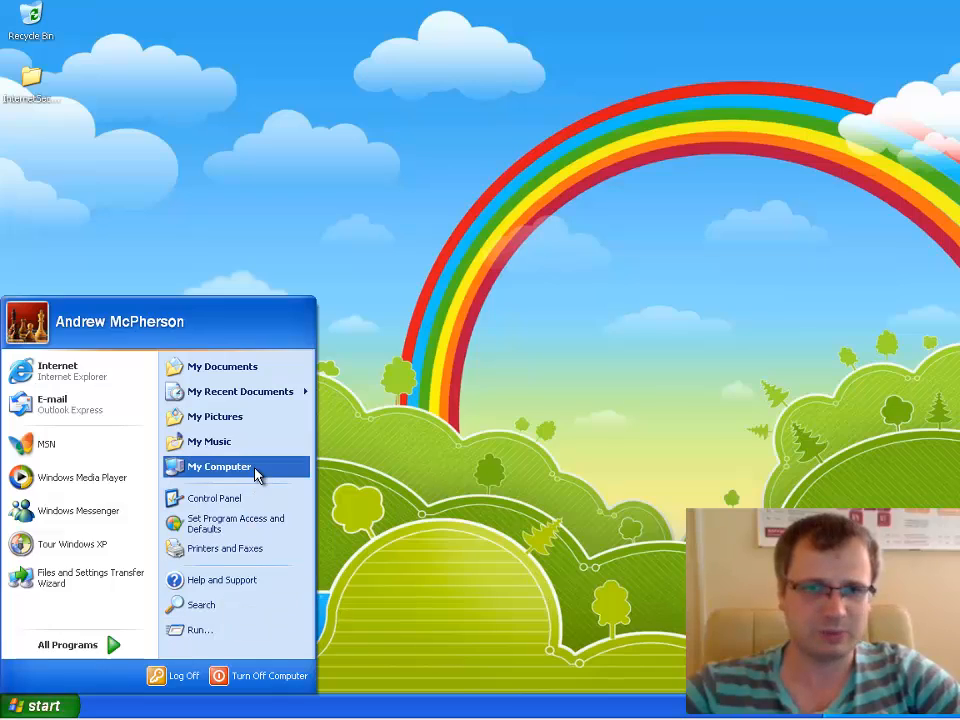
click(218, 466)
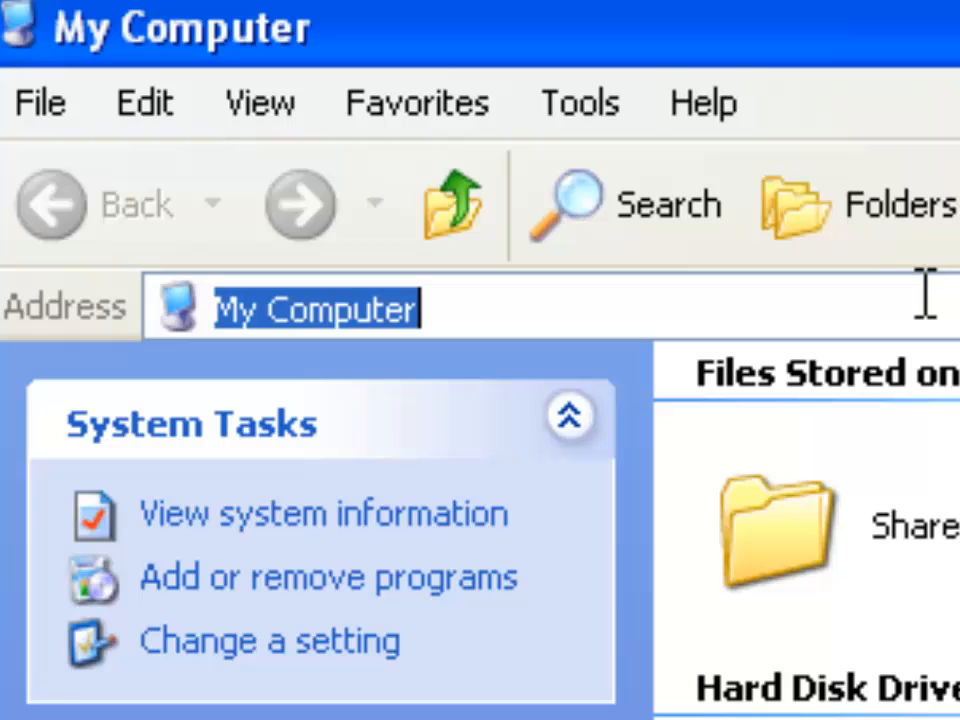
text(www.trojan)
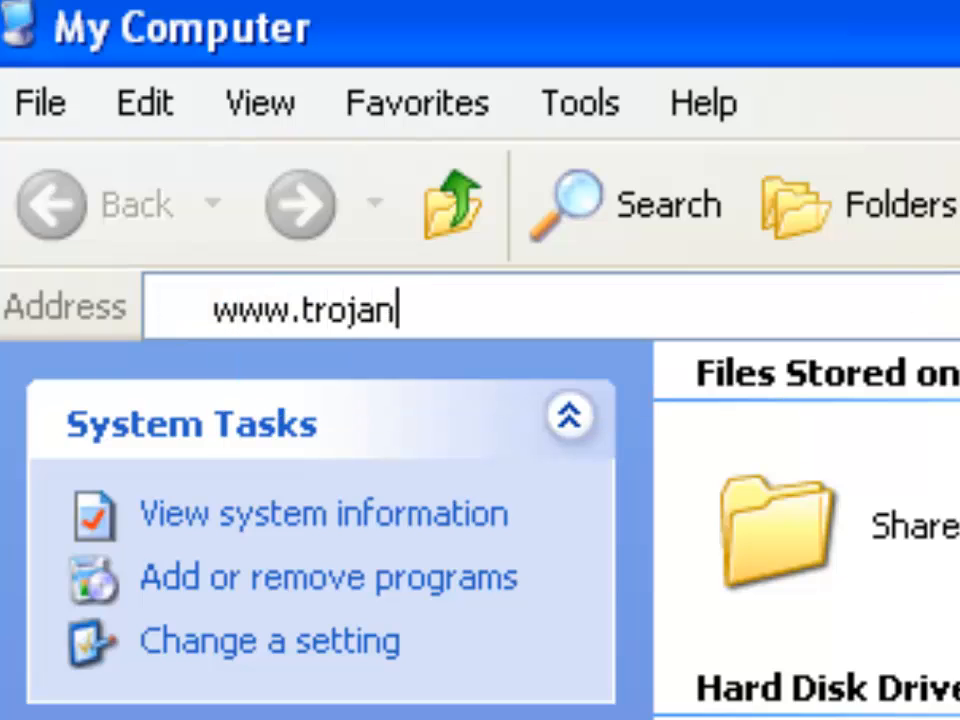
text(-k)
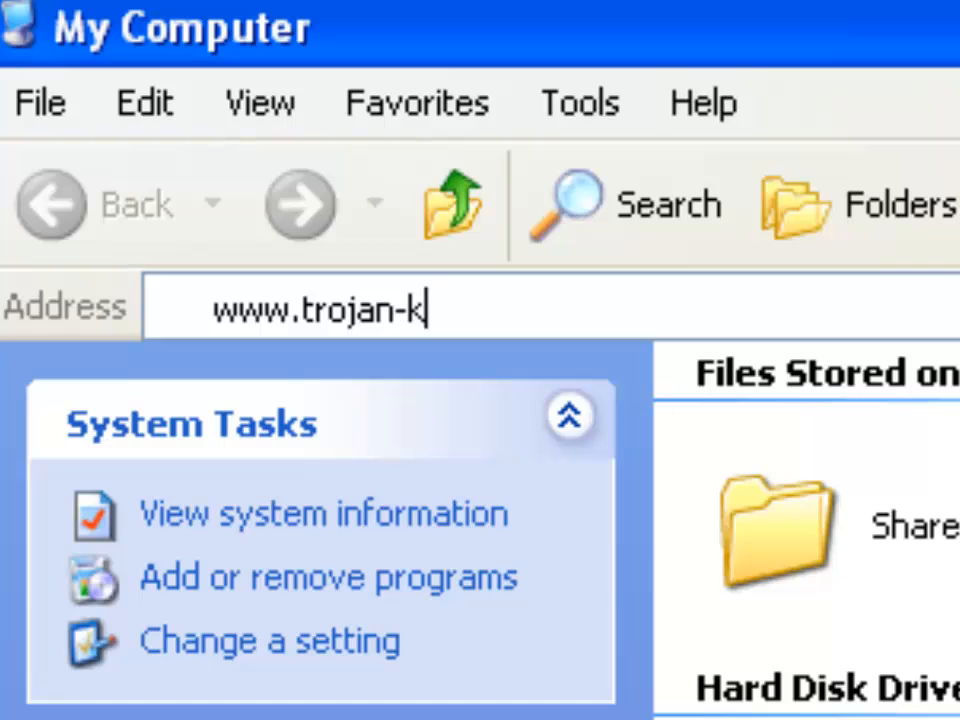
text(iller.net)
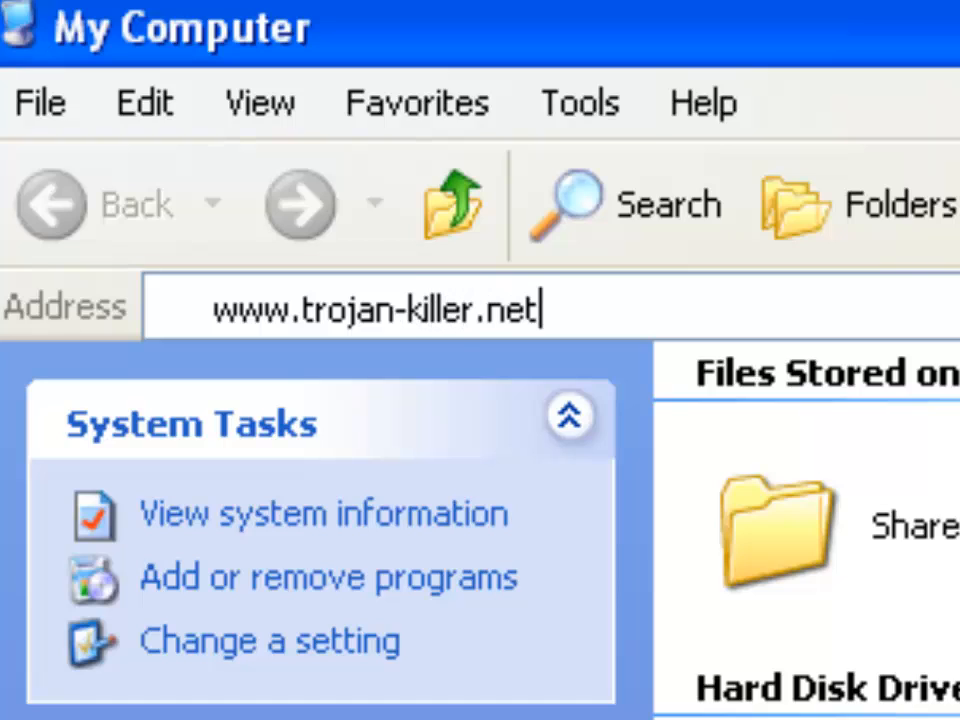
triple_click(376, 308)
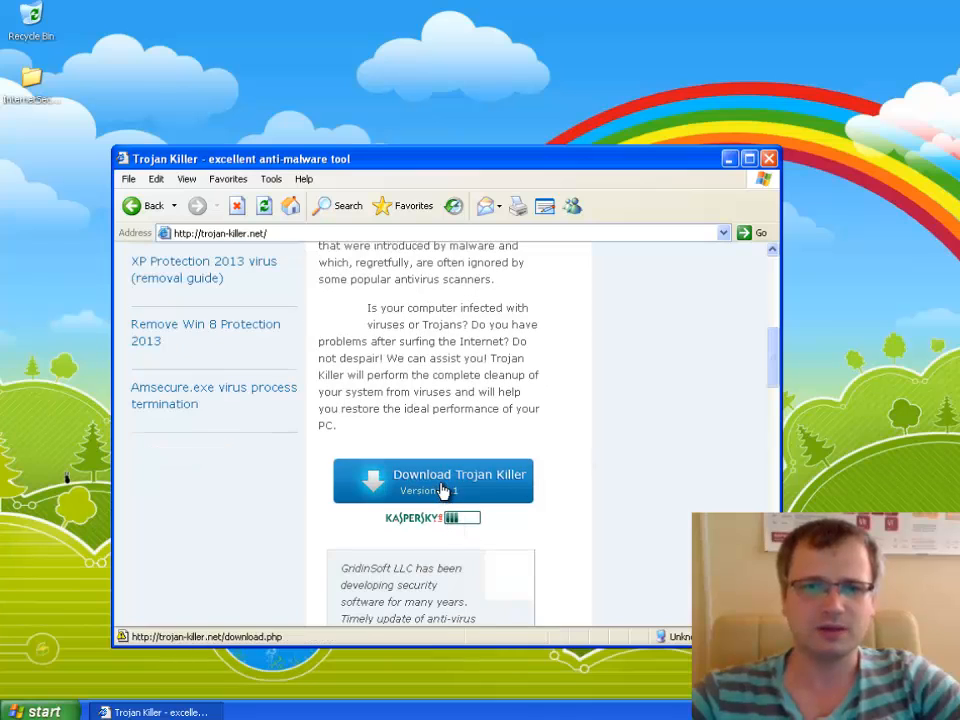
- Download the Trojan Killer installer and run it directly, reaching the English language prompt
click(432, 480)
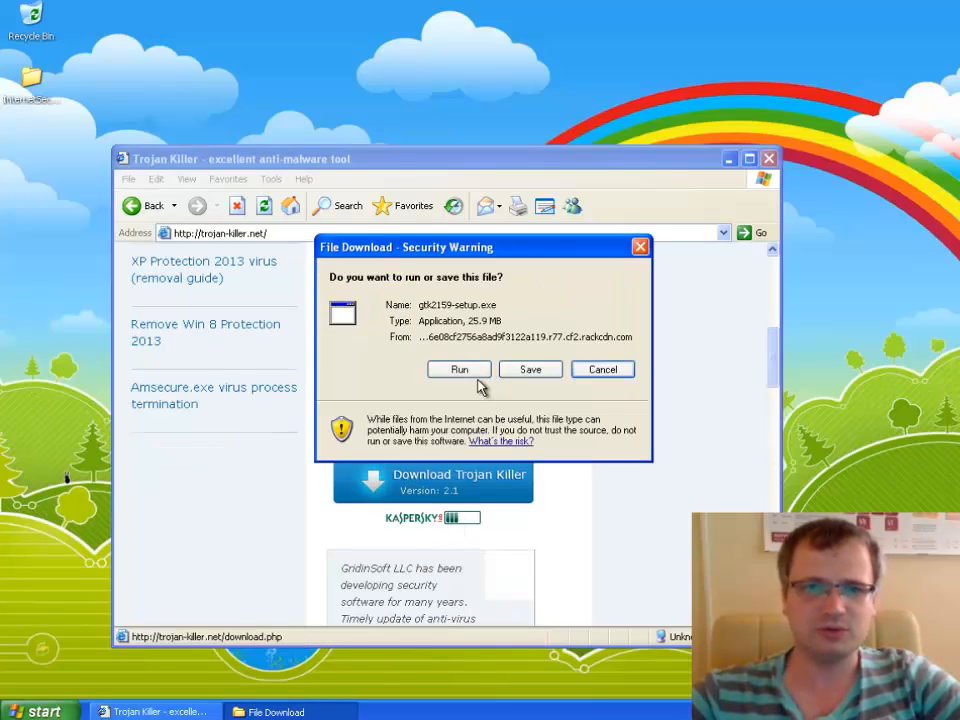
click(460, 368)
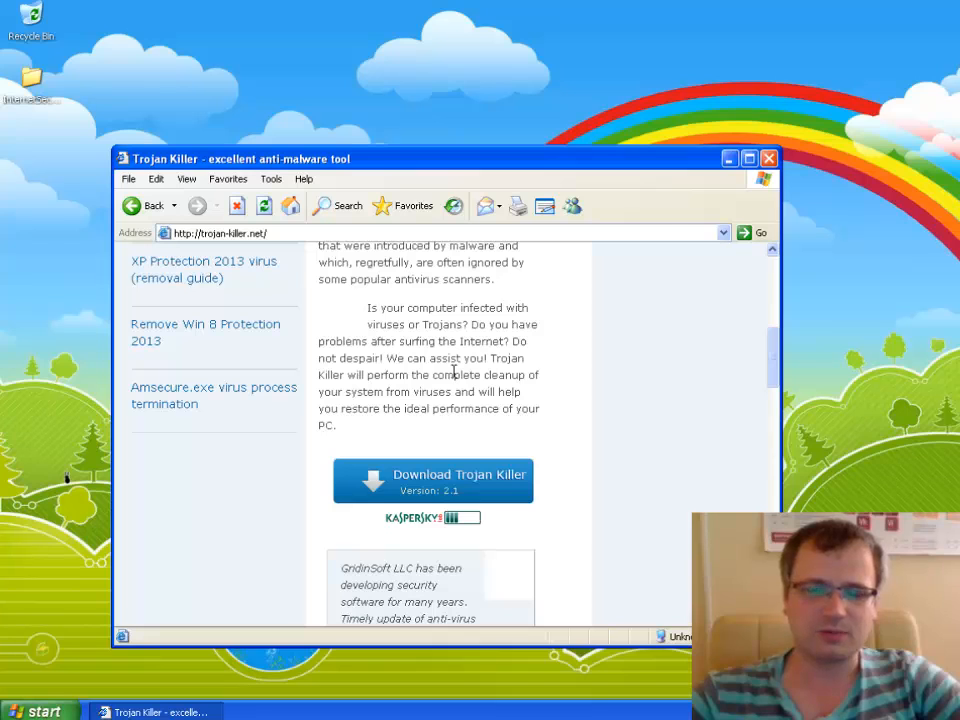
mouse_move(532, 344)
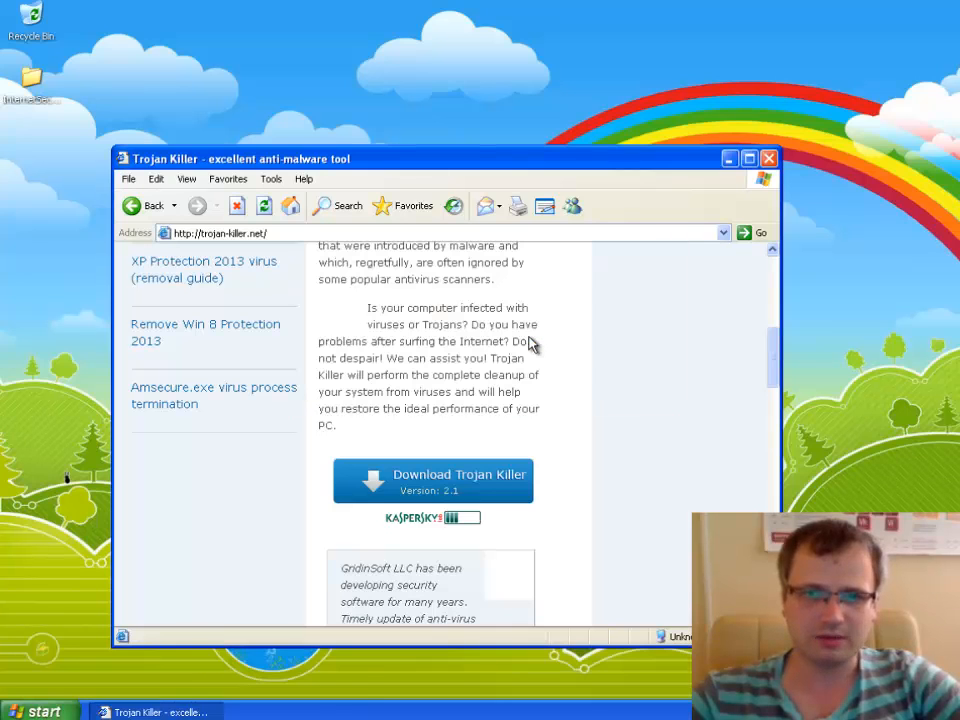
click(432, 480)
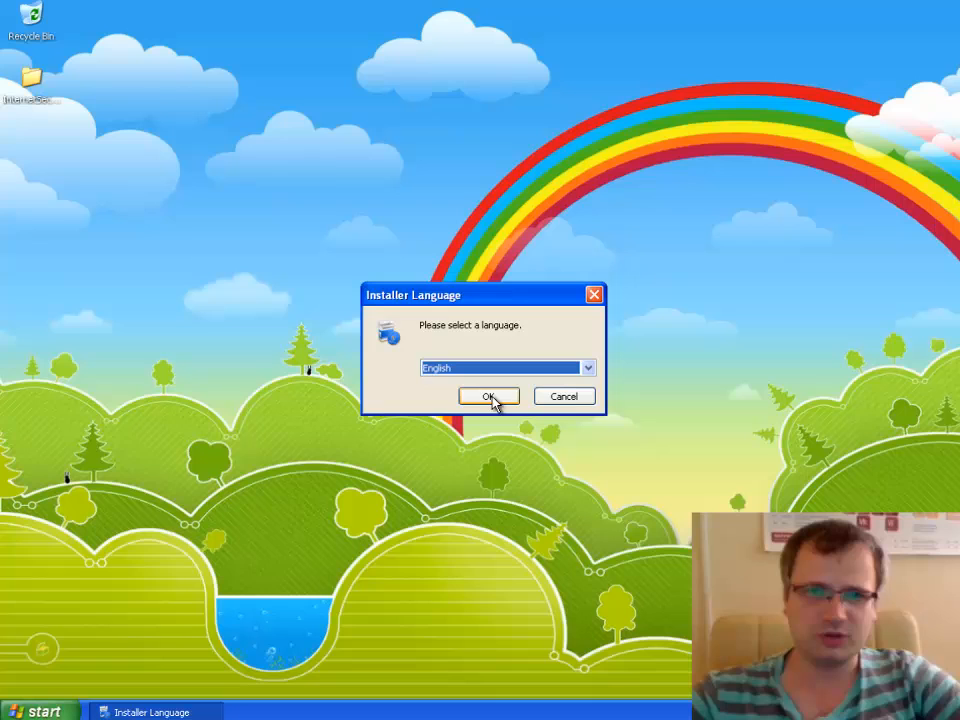
- Install Trojan Killer in English to the default folder and finish with it launching a scan
click(488, 396)
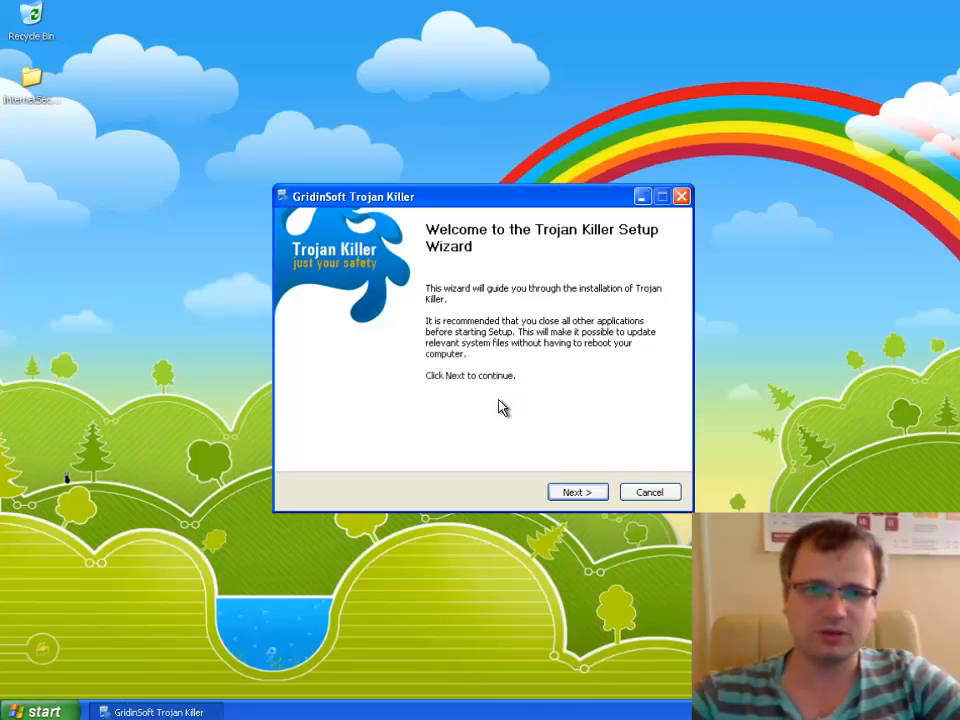
click(576, 492)
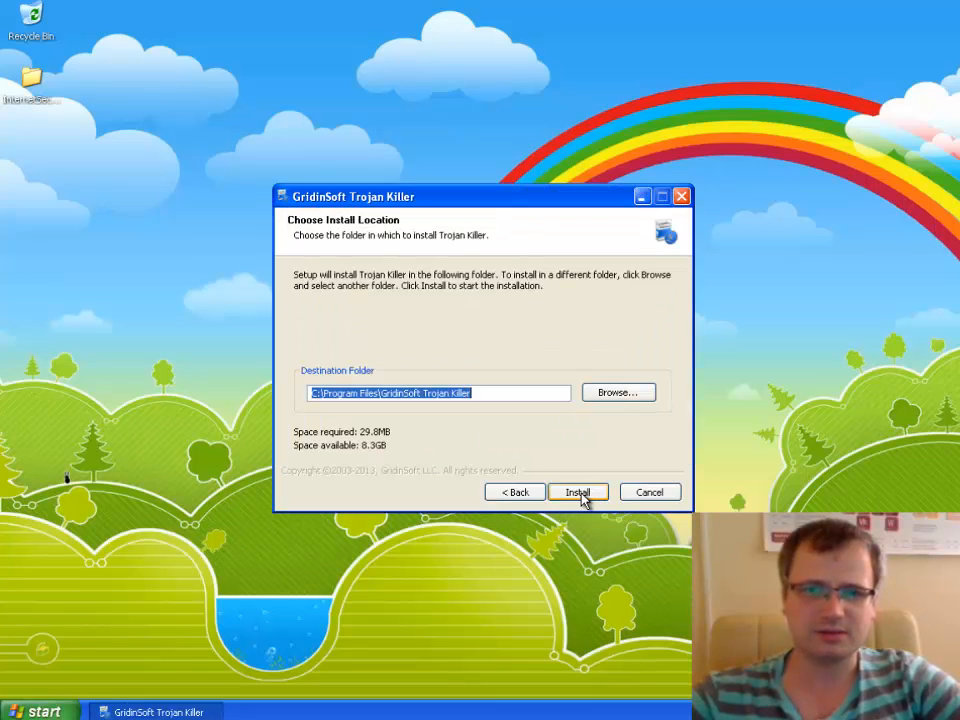
click(578, 492)
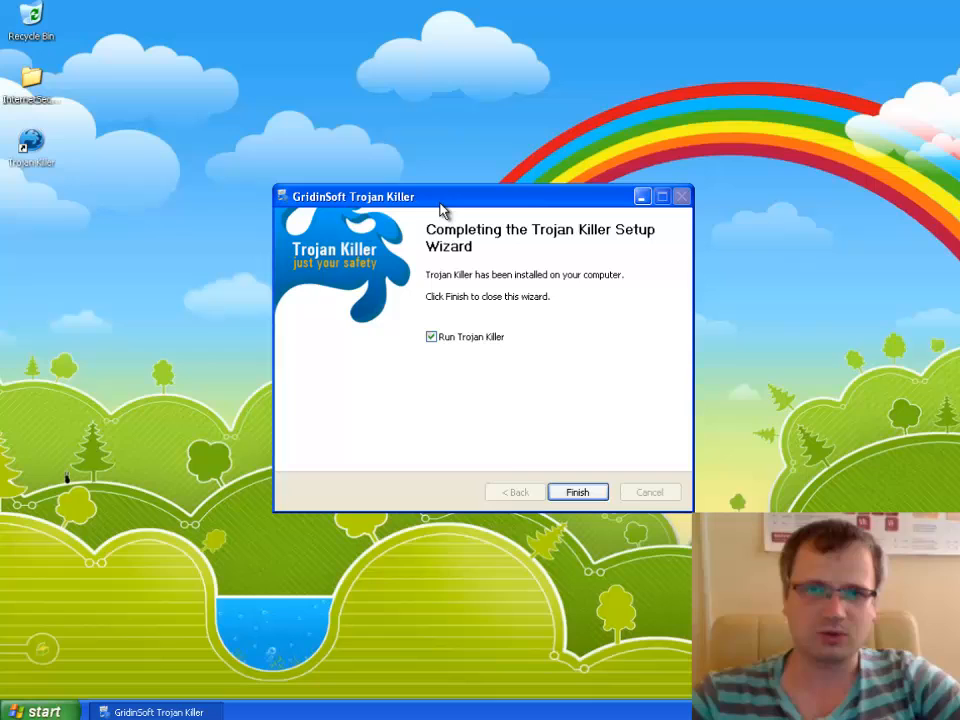
mouse_move(488, 356)
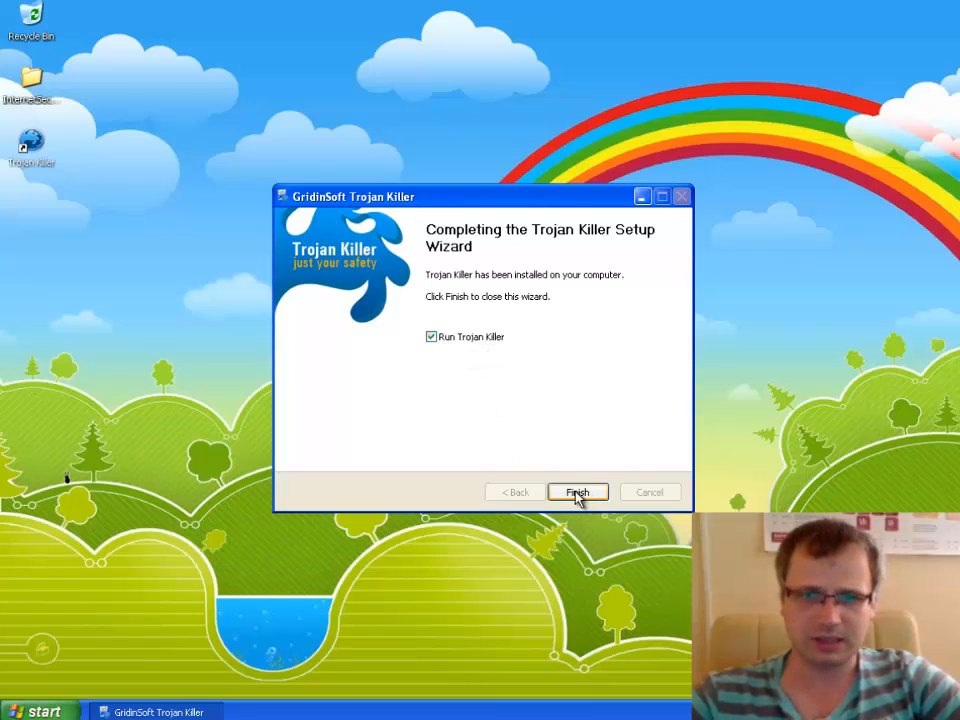
click(576, 492)
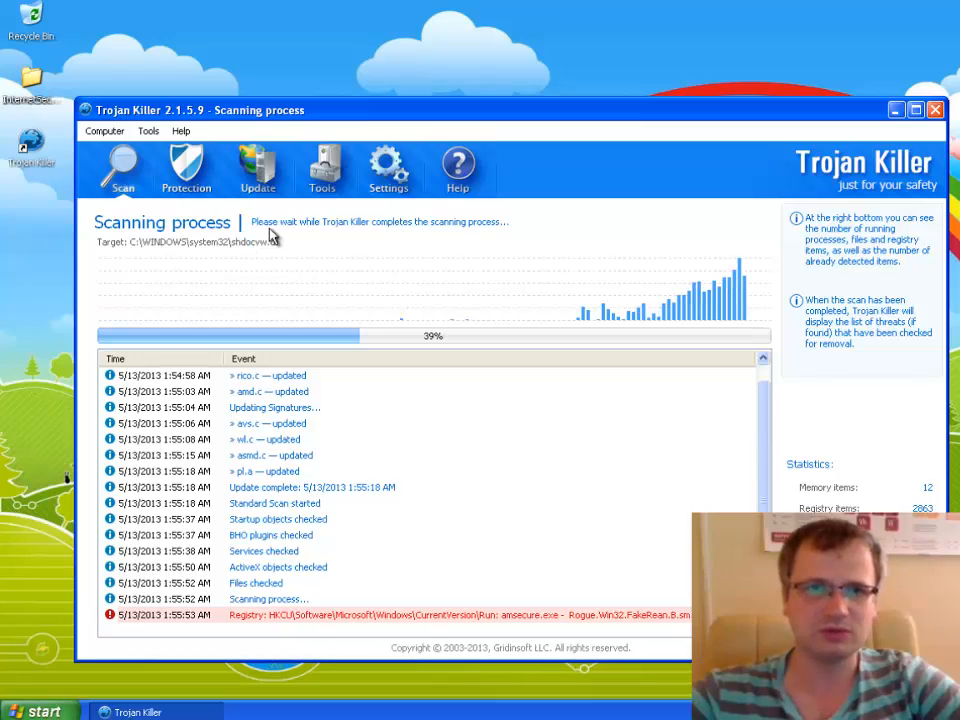
mouse_move(520, 160)
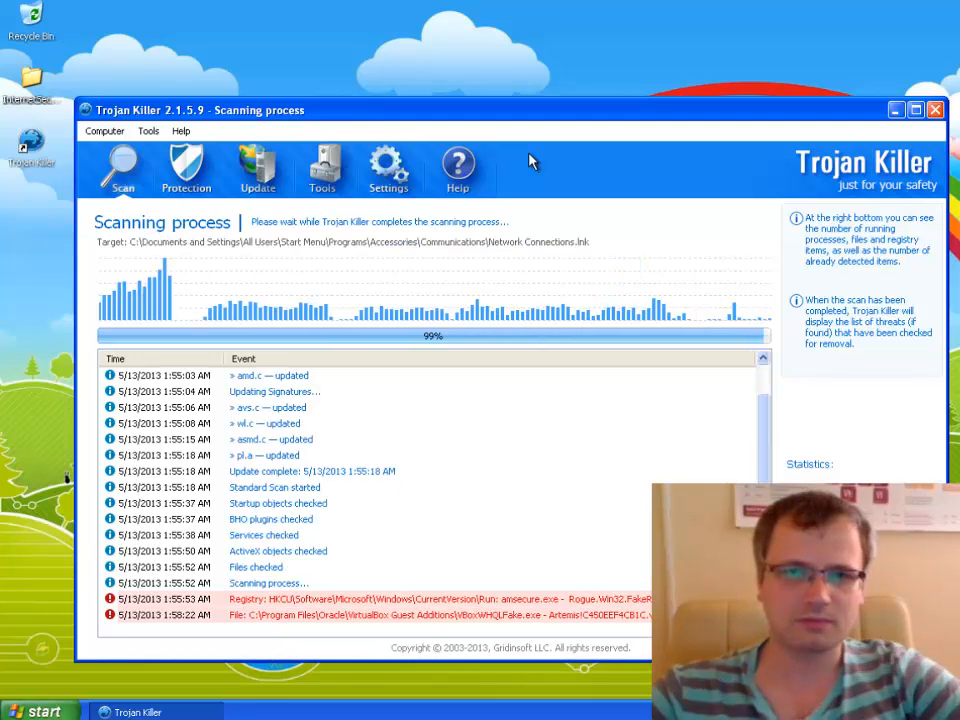
mouse_move(564, 392)
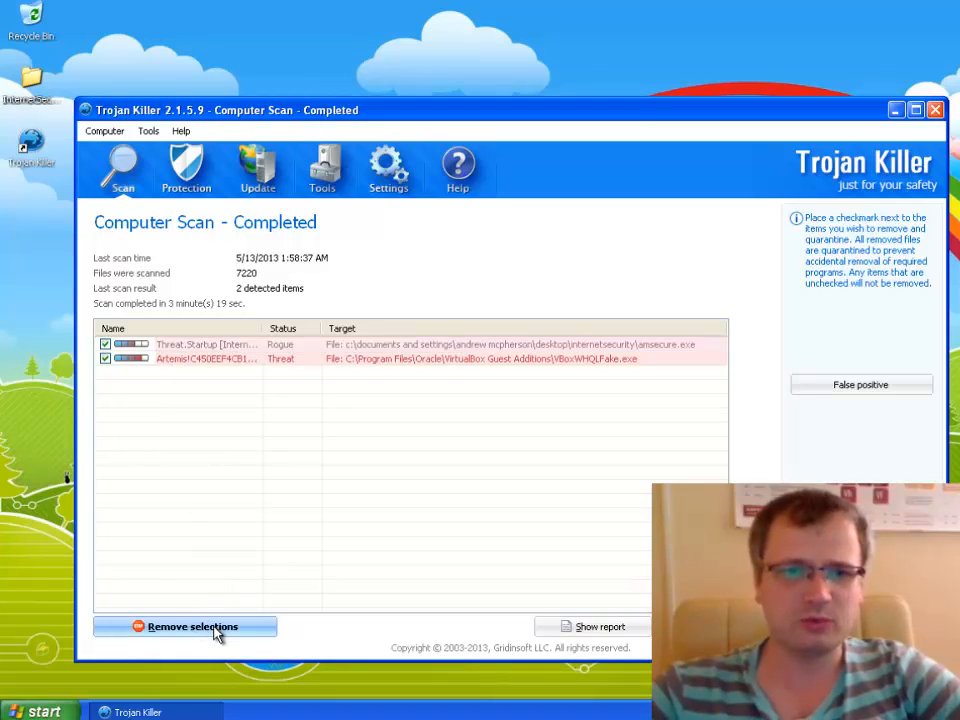
- Remove the two detected threats and go back to the scan options page
click(192, 626)
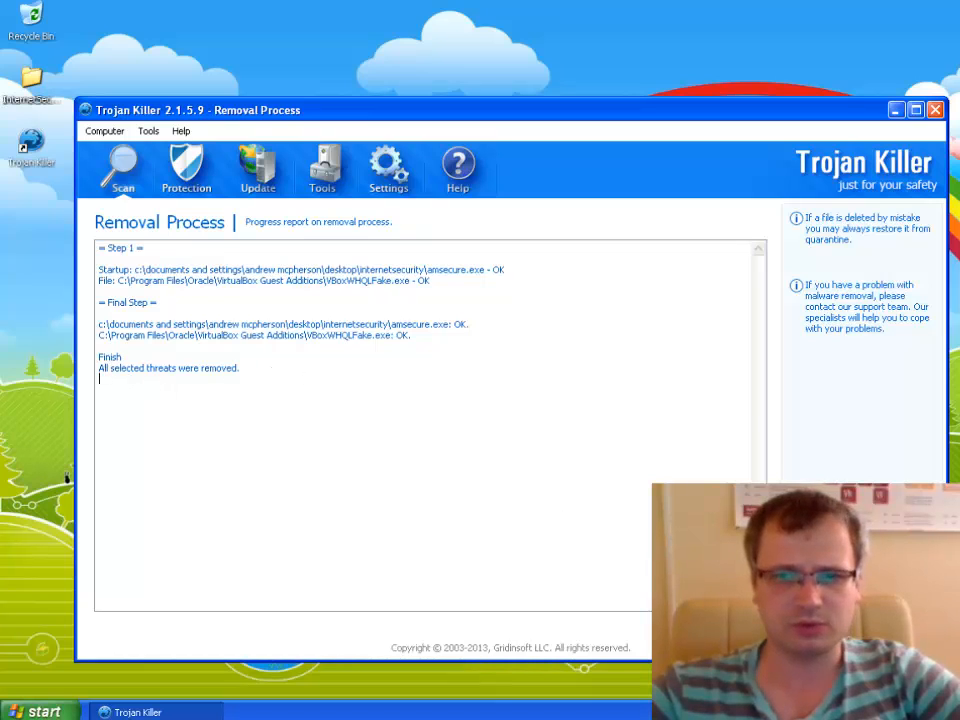
click(122, 168)
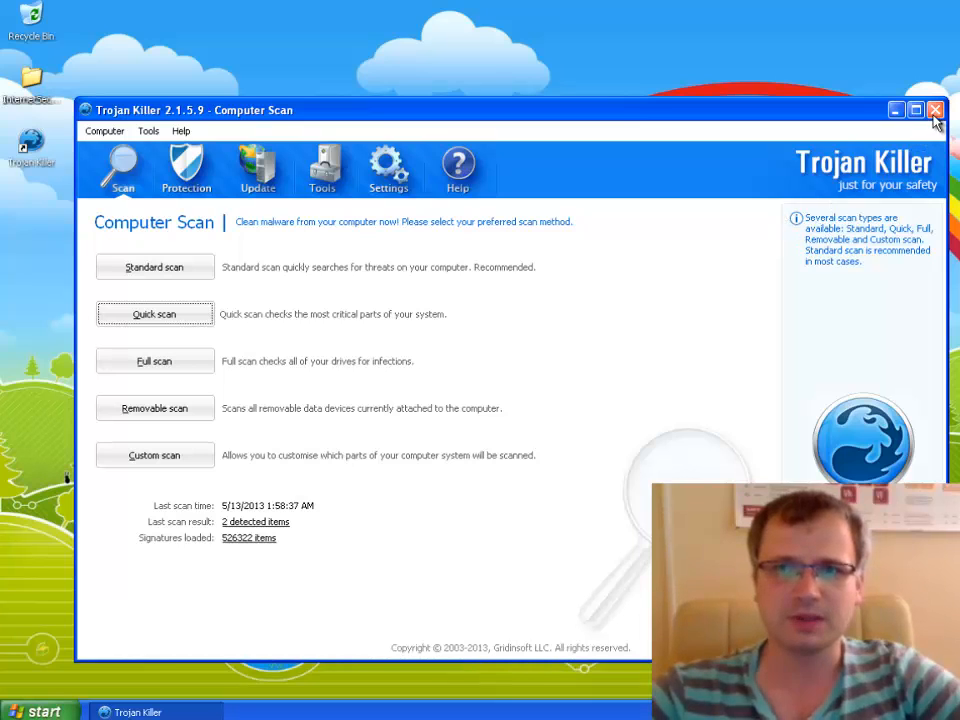
- Close Trojan Killer and confirm the exit with Yes
click(934, 110)
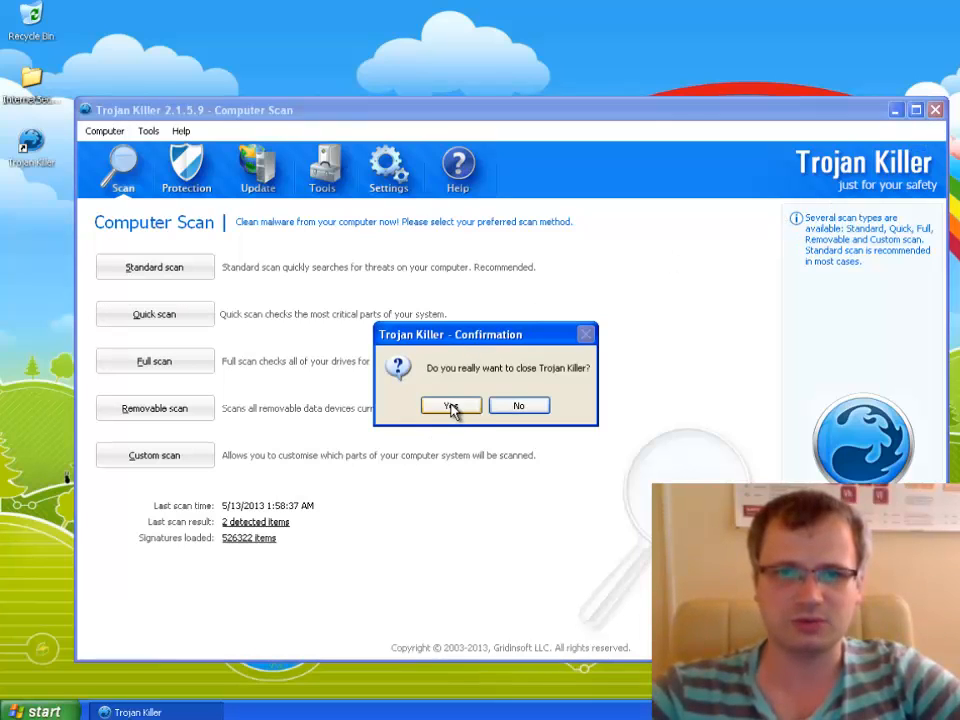
click(518, 404)
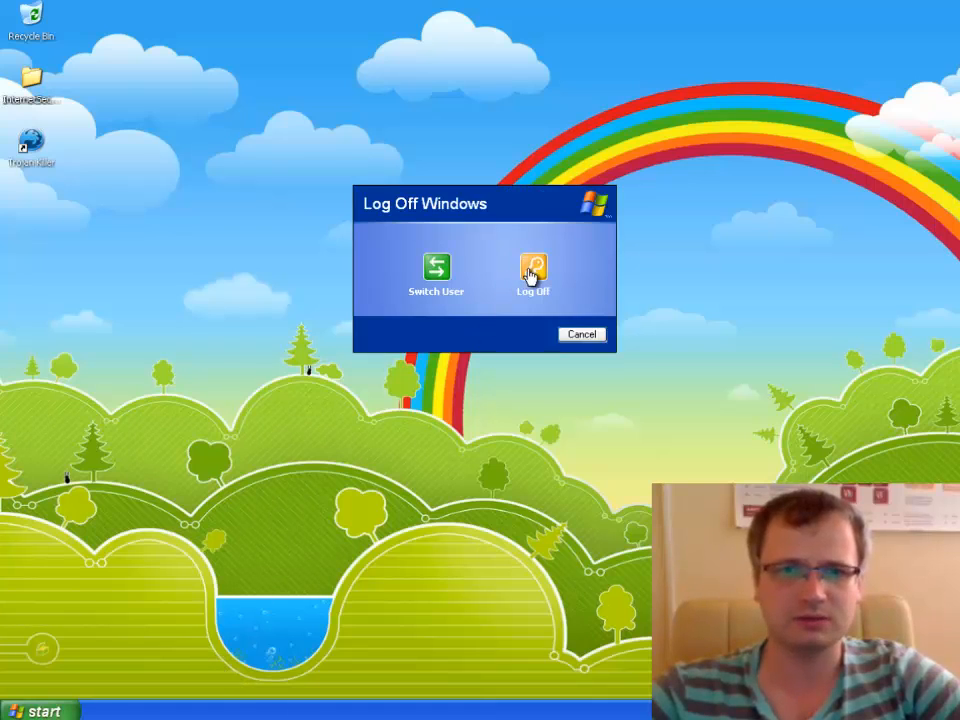
- Confirm Log Off so the current Windows XP user is signed out
click(580, 334)
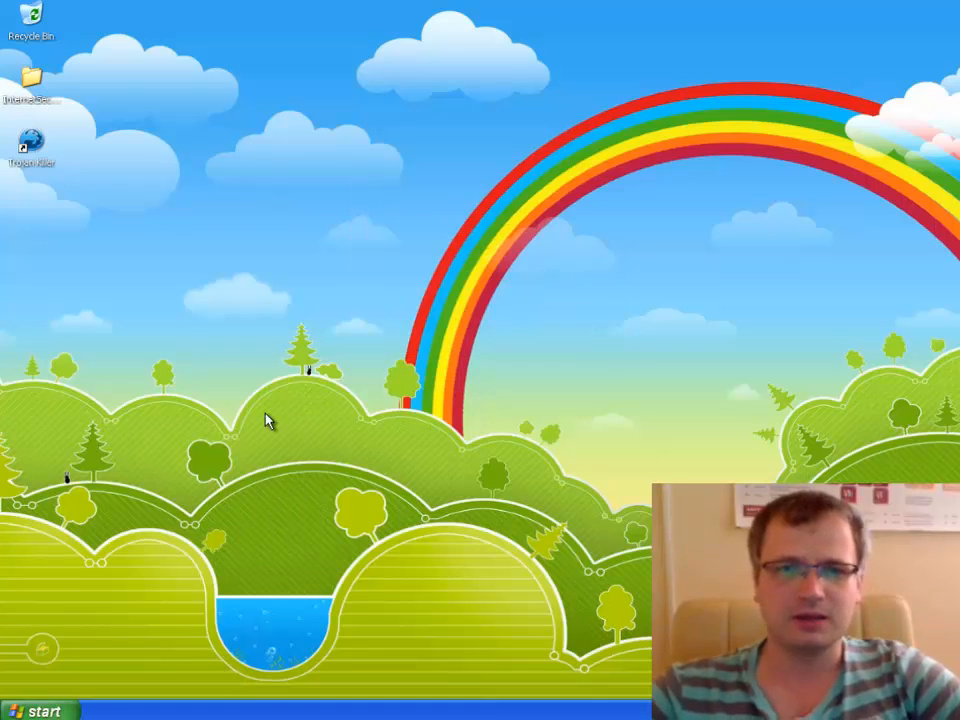
mouse_move(370, 414)
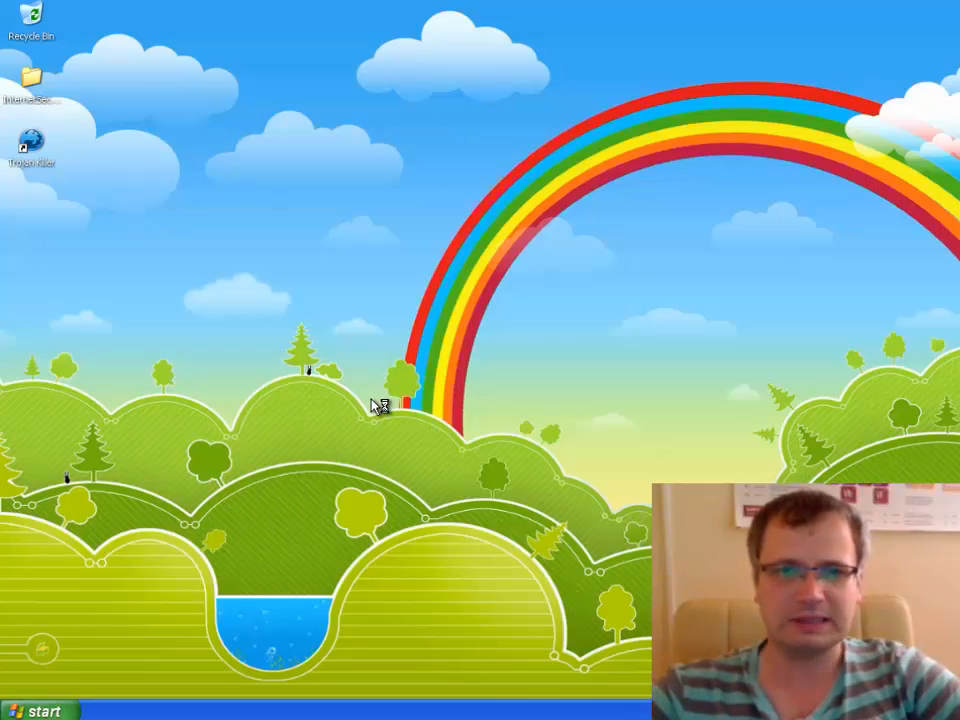
mouse_move(378, 410)
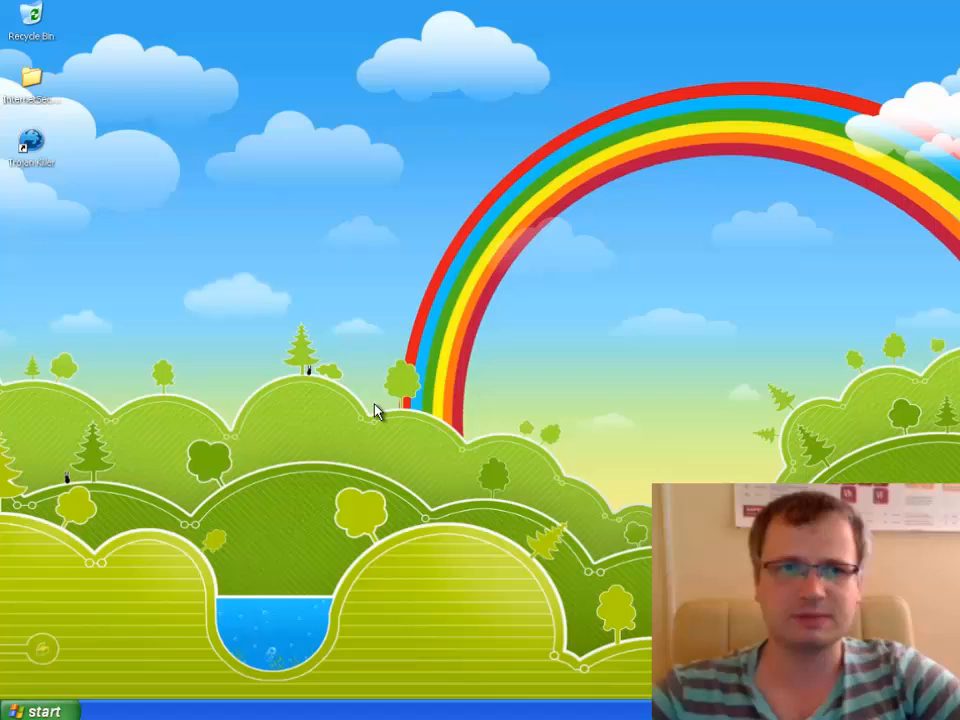
mouse_move(400, 420)
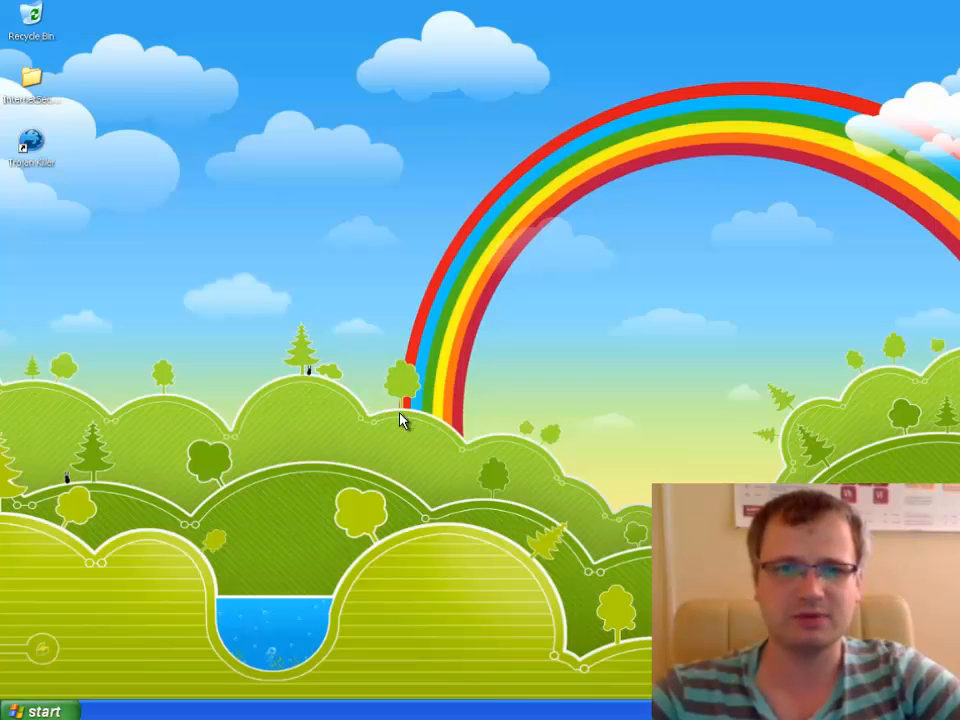